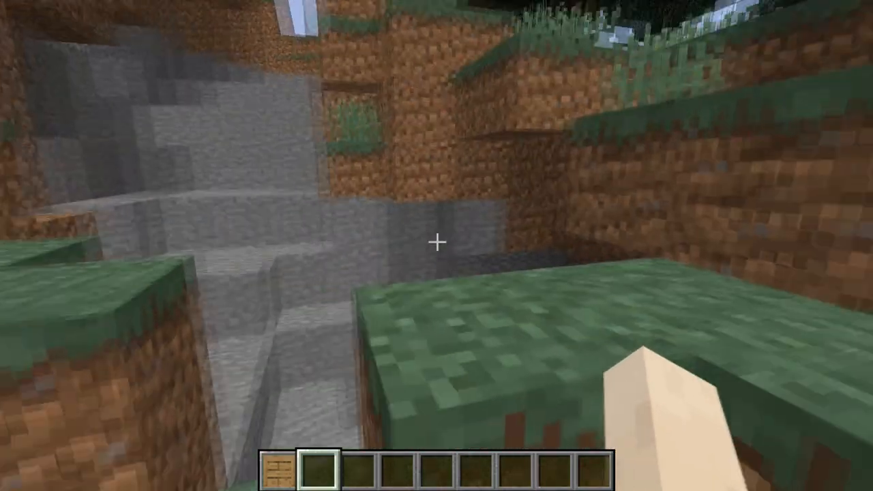
Step: Take oak crates and grass from Decoration Blocks into the hotbar and view the placed crate
key(e)
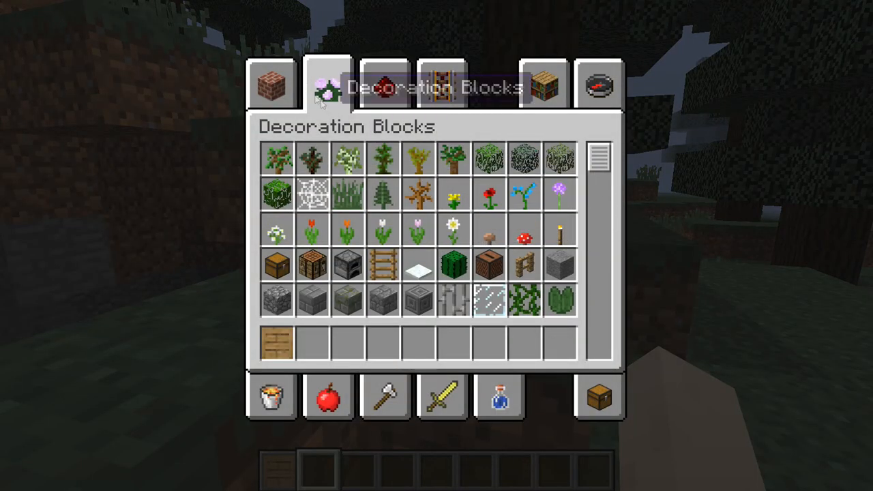
scroll(down, 3)
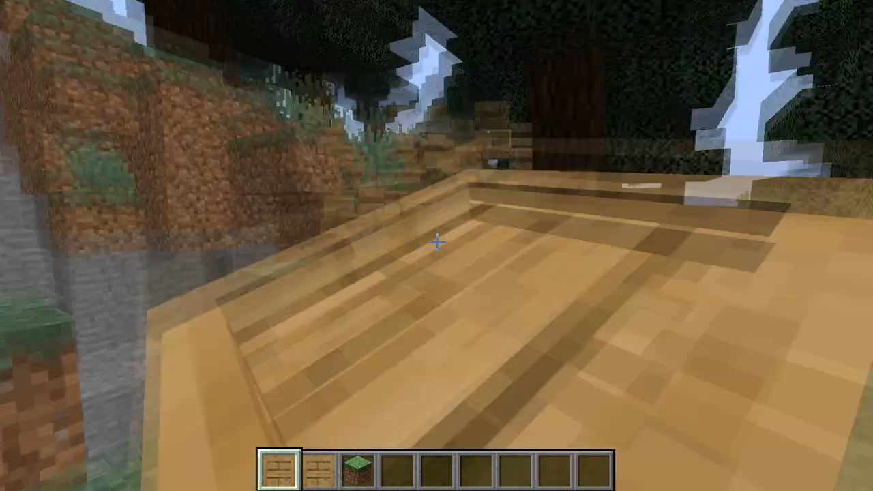
key(2)
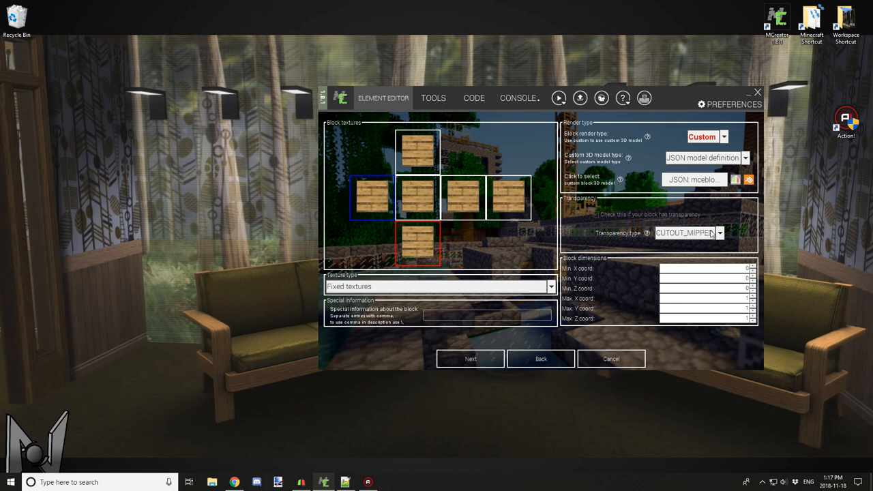
mouse_move(725, 215)
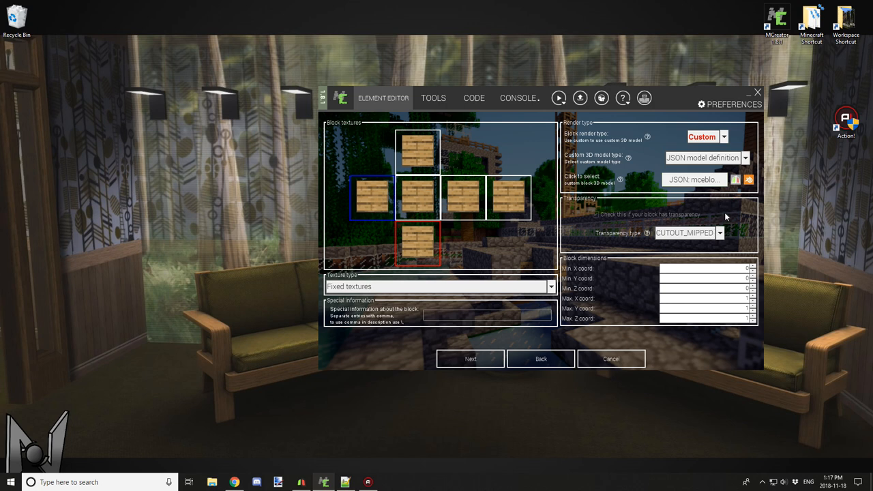
mouse_move(754, 205)
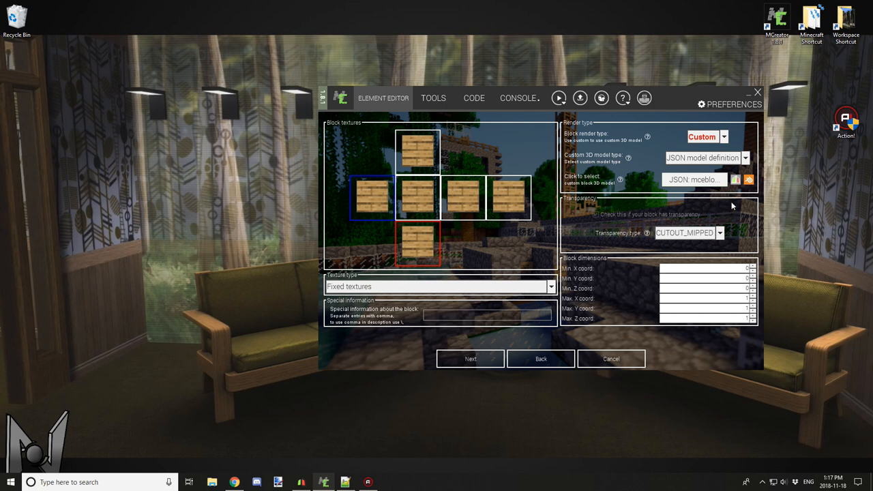
mouse_move(654, 180)
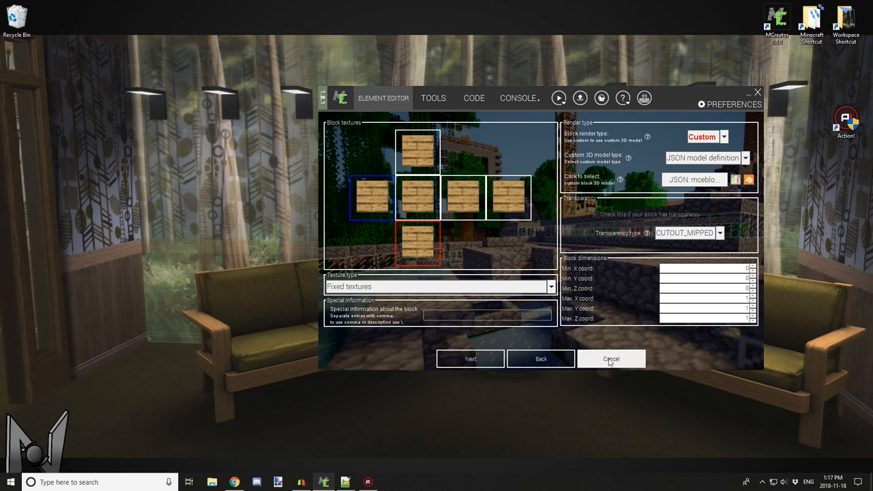
Step: Cancel out of the oak crate's block settings back to the MCreator workspace
click(610, 359)
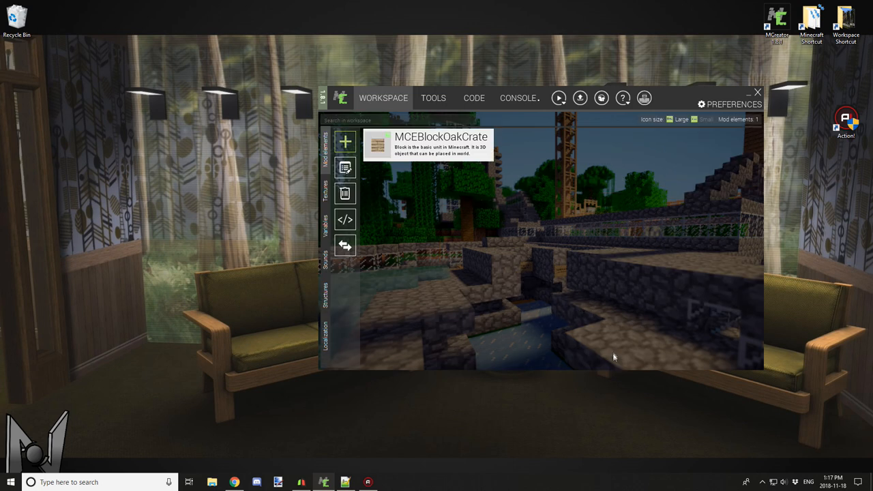
mouse_move(324, 480)
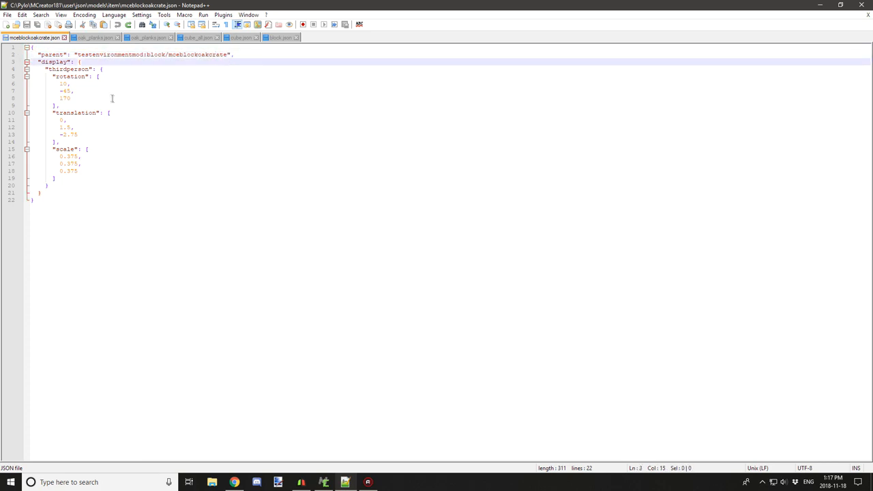
Step: Inspect the thirdperson display entry in mceblockoakcrate.json, then show oak_planks.json
double_click(71, 69)
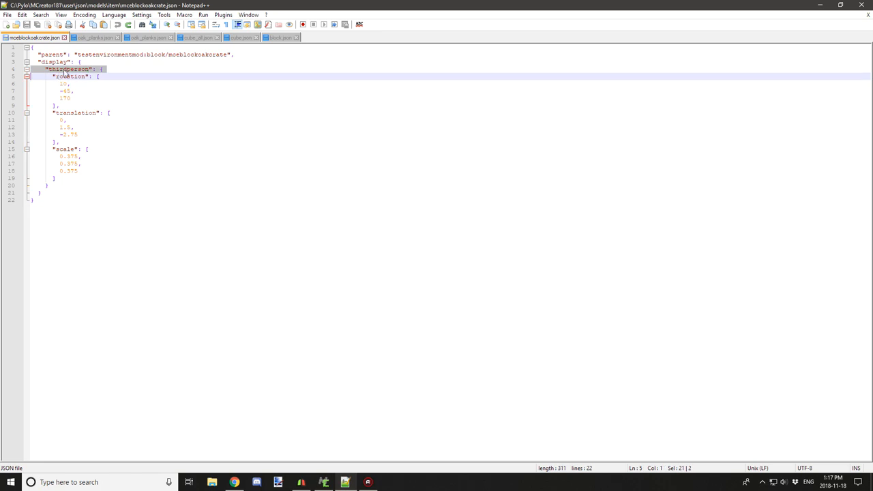
double_click(65, 69)
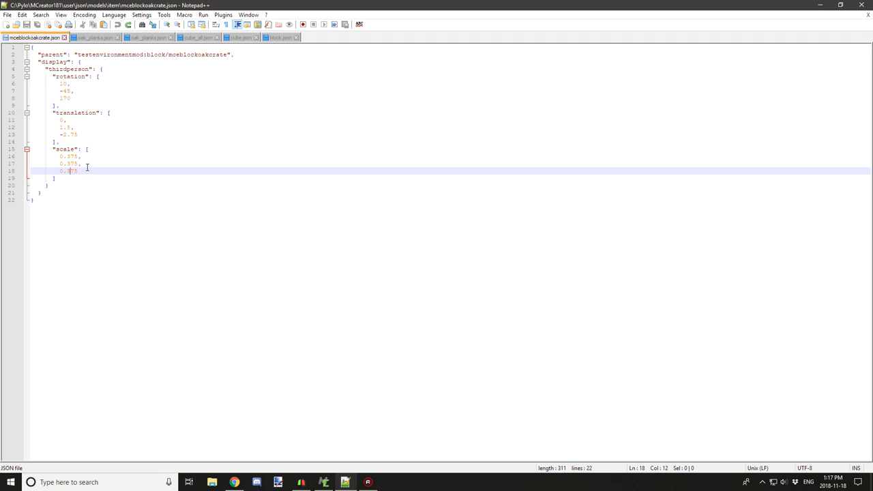
click(93, 38)
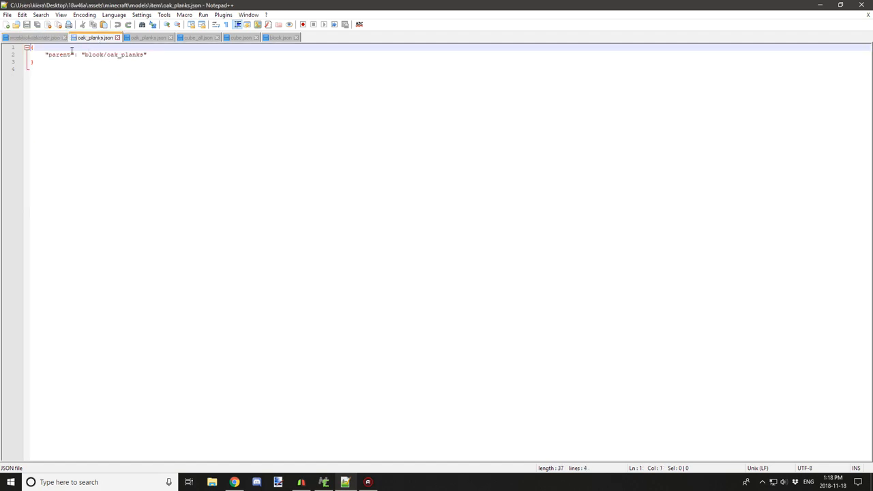
Step: Follow oak_planks.json to its block model and on to the cube_all model
key(ctrl+a)
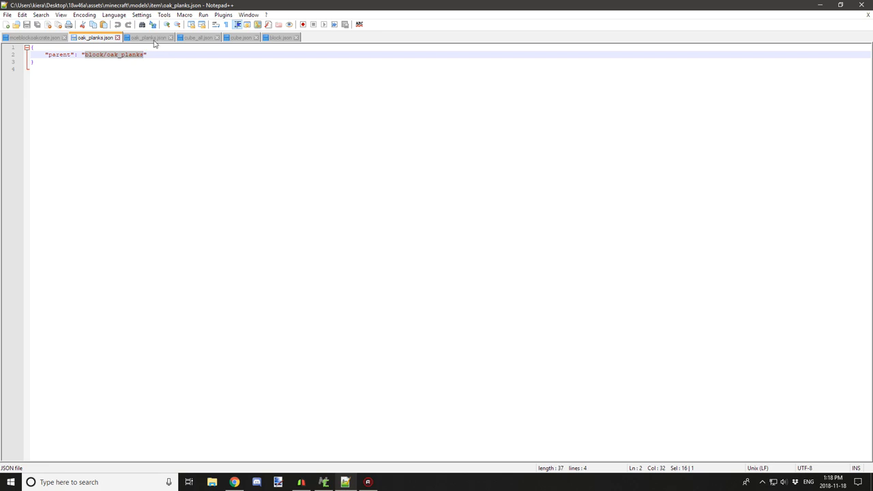
click(143, 40)
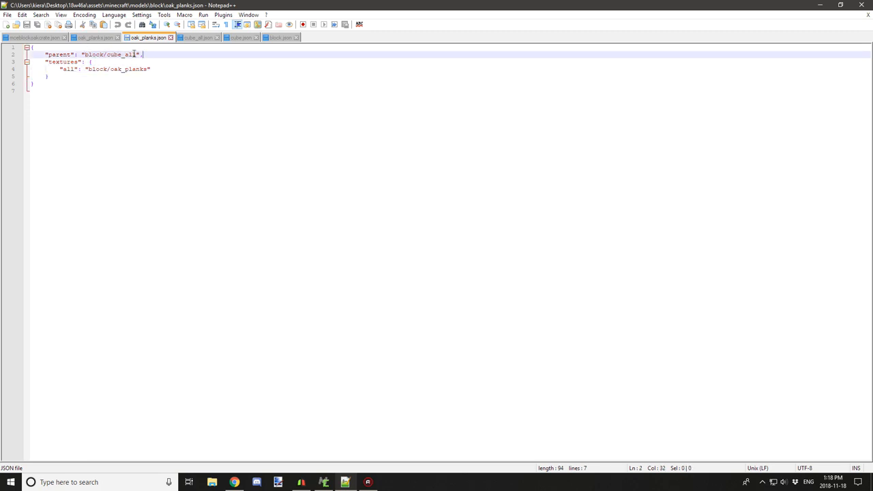
double_click(127, 60)
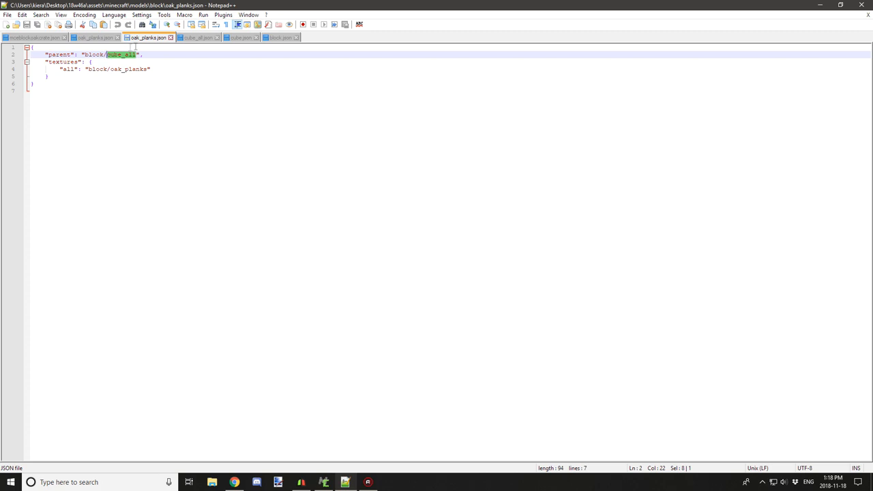
click(198, 38)
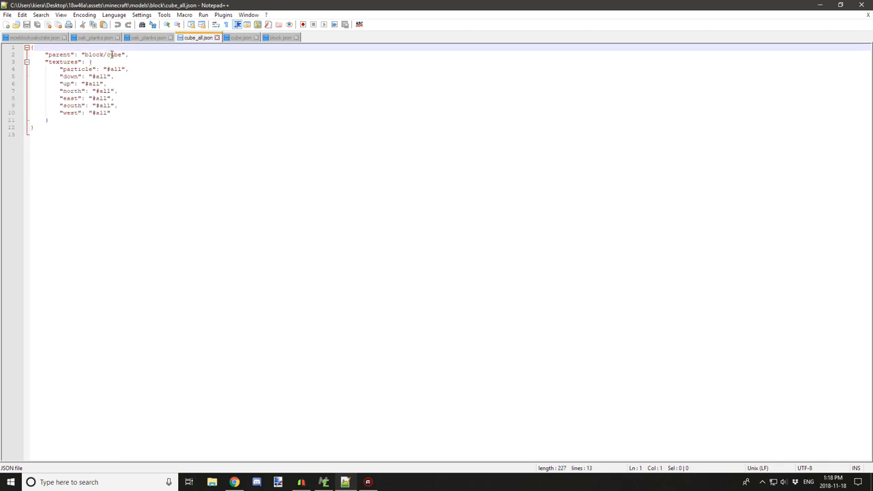
Step: Continue from cube_all through cube.json to block.json with its default display transforms
double_click(118, 54)
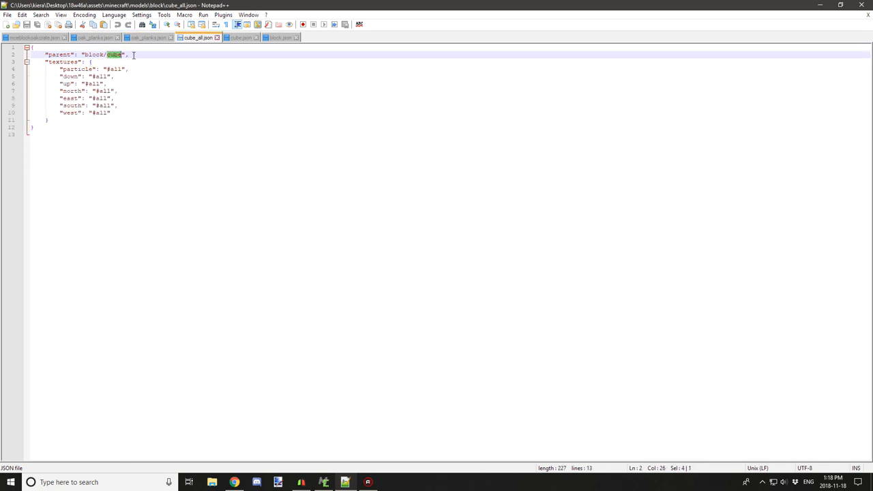
click(243, 42)
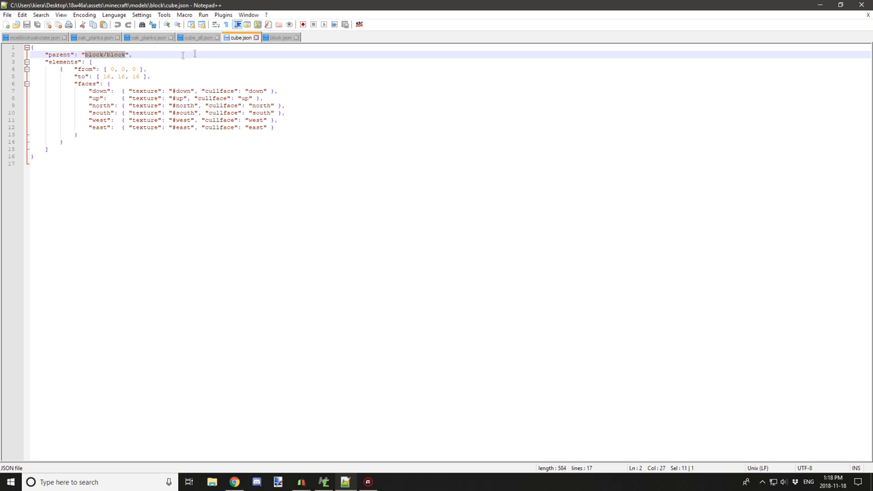
click(284, 38)
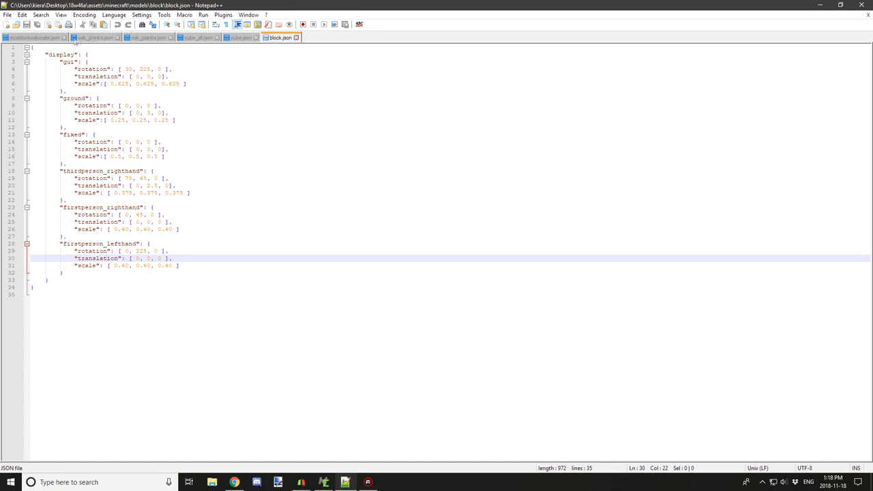
Step: Compare the crate item model's rotation, translation and scale against block.json, then bring up File Explorer
click(33, 37)
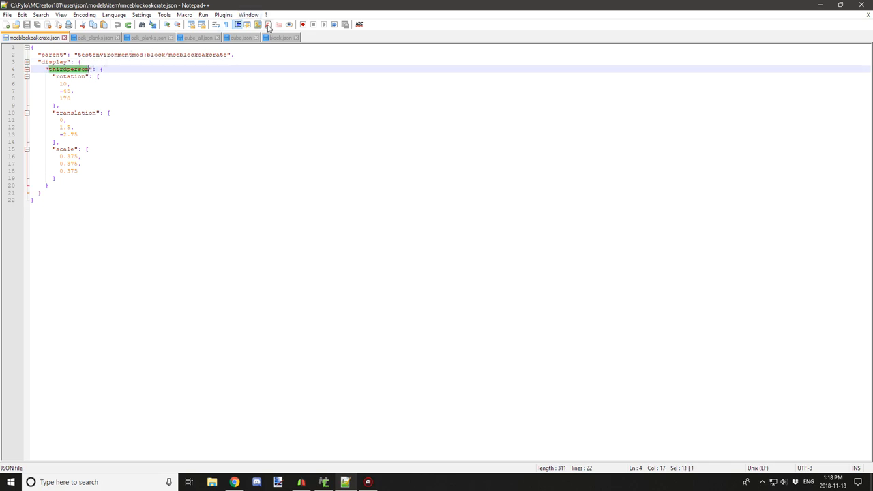
click(285, 37)
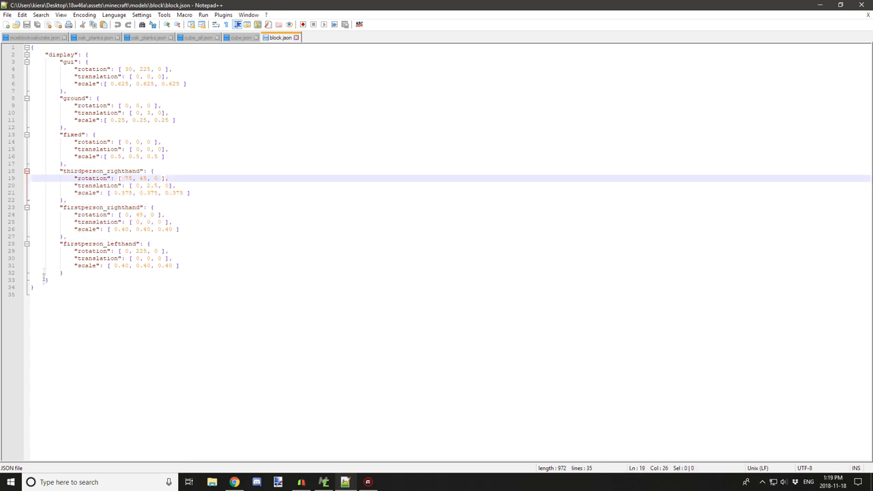
click(44, 68)
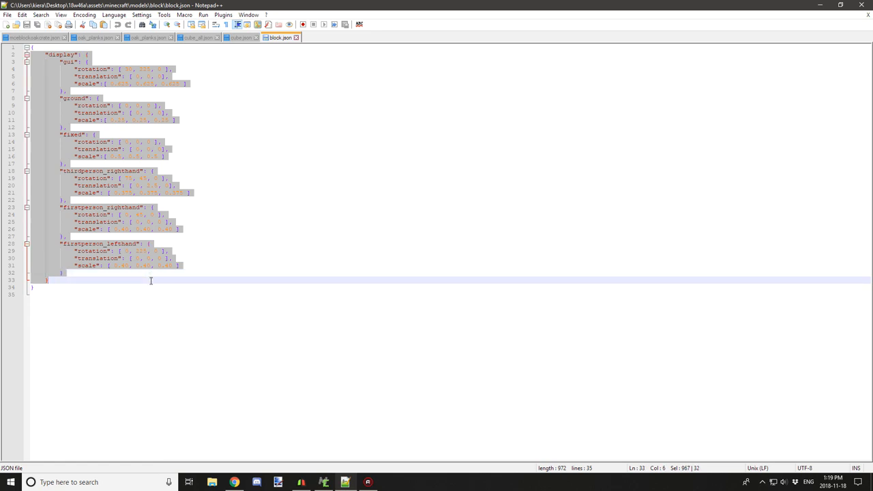
mouse_move(197, 38)
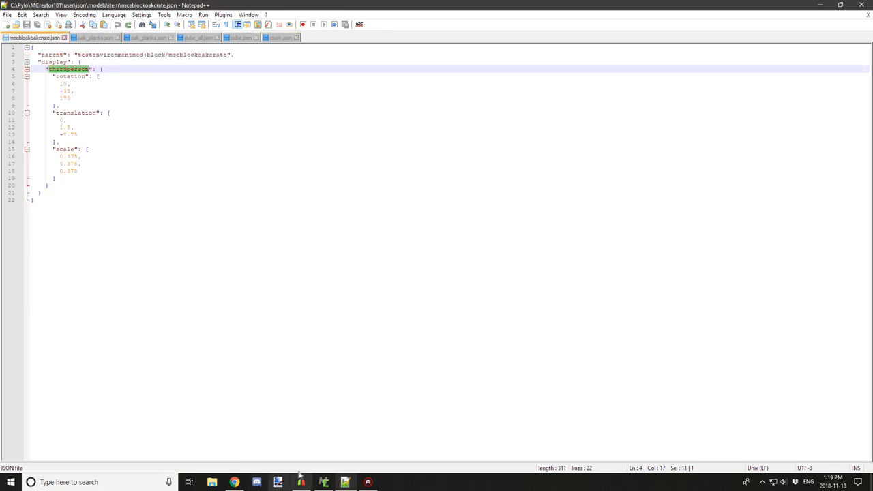
click(213, 483)
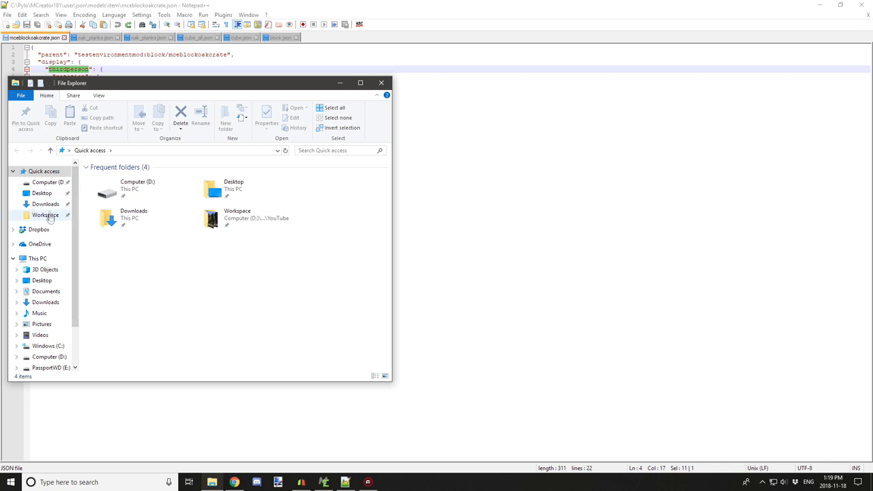
Step: Browse from the C: drive through Pyro and MCreator181 into the user folder
click(44, 347)
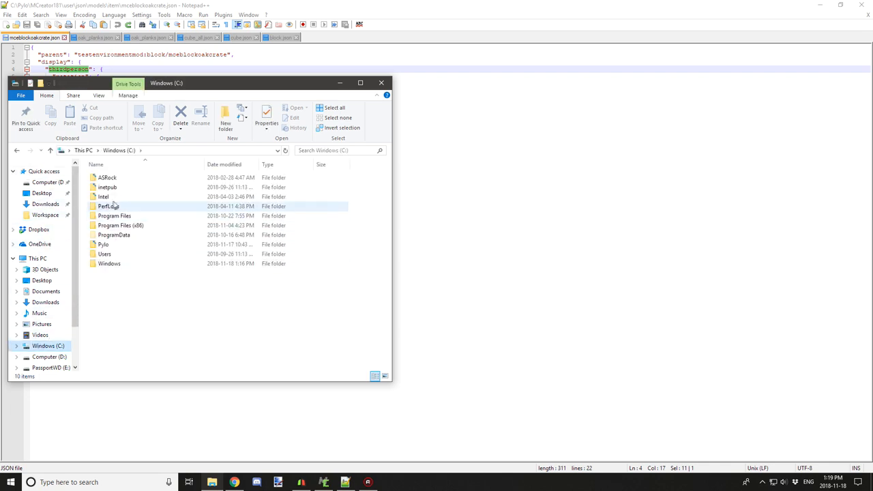
click(104, 244)
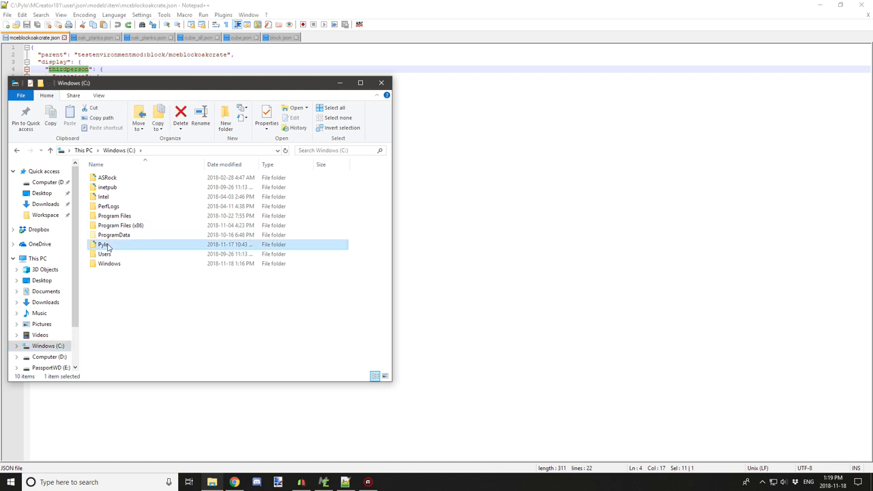
double_click(103, 244)
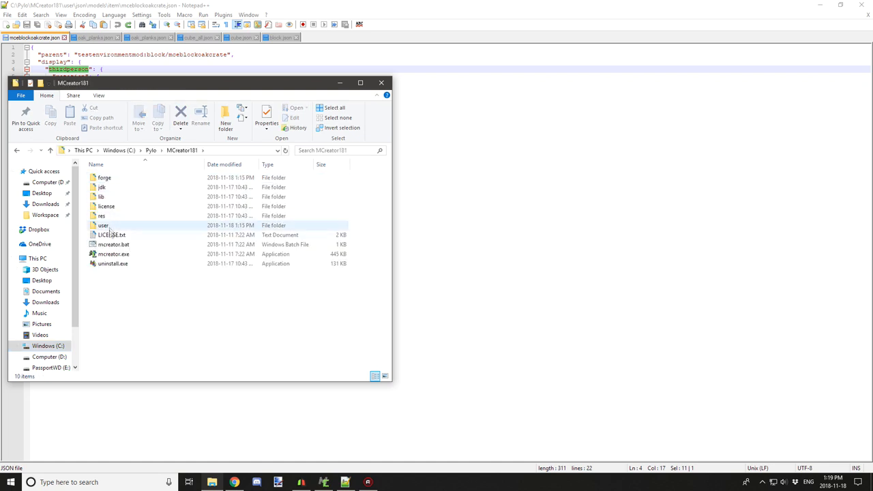
click(103, 225)
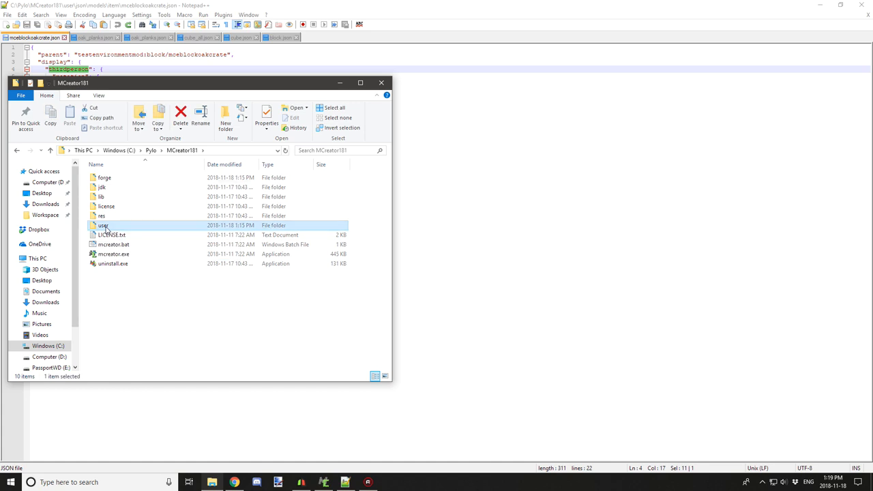
double_click(104, 225)
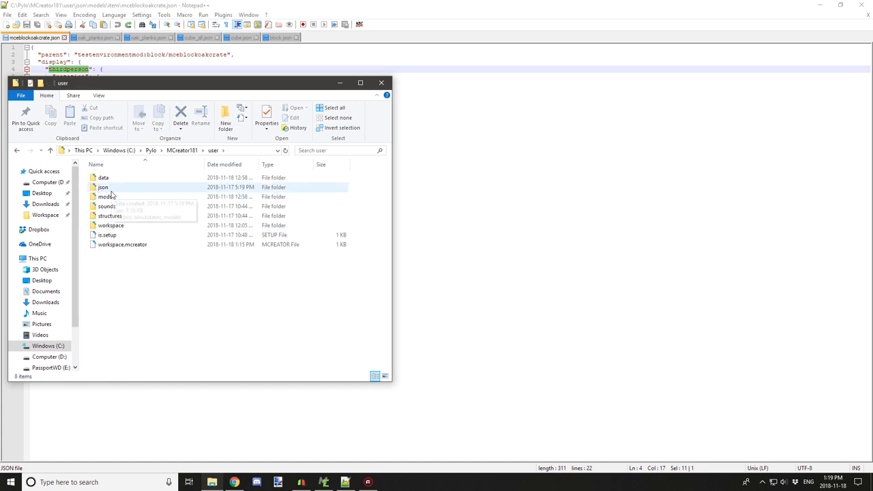
Step: Reach json\models\item holding the crate model, then return to it in Notepad++
double_click(102, 192)
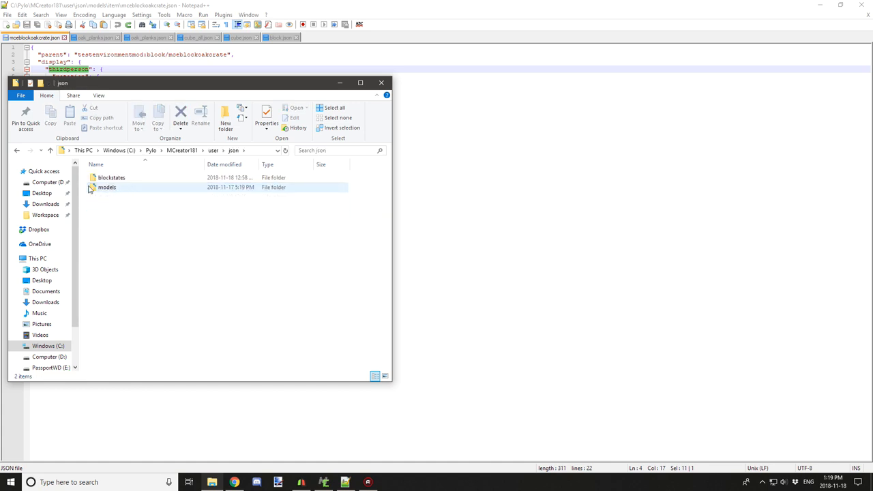
double_click(106, 187)
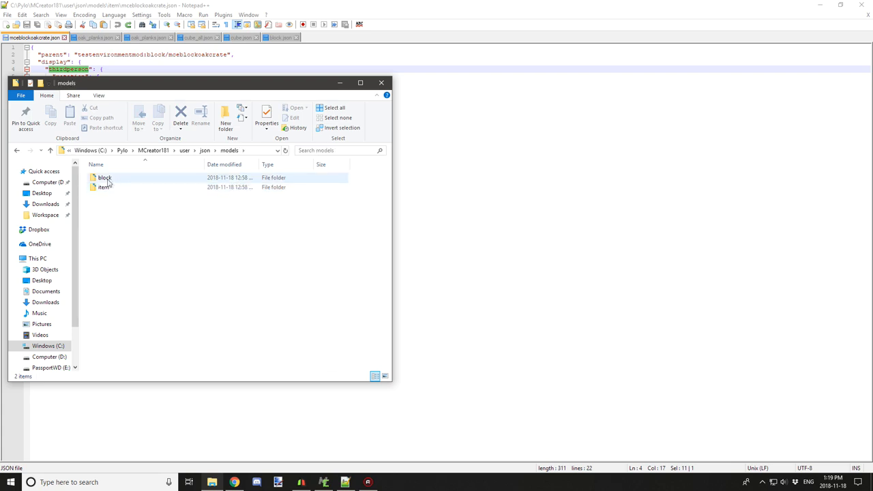
mouse_move(106, 188)
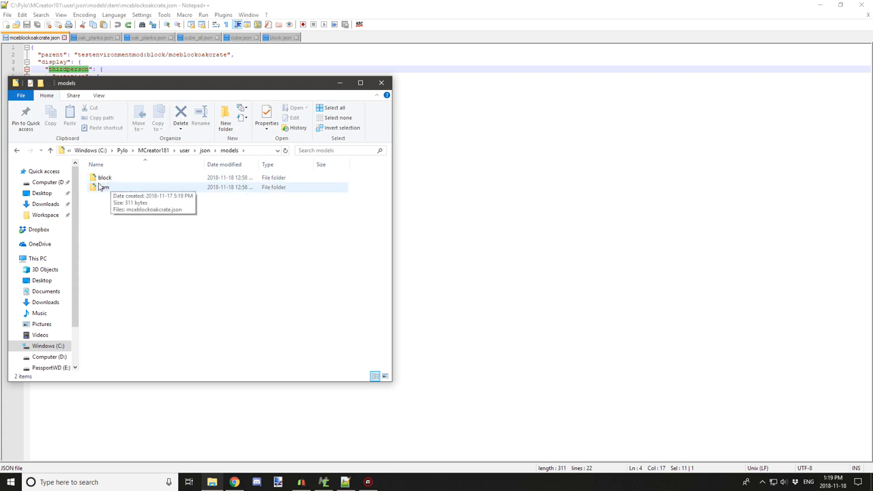
double_click(104, 188)
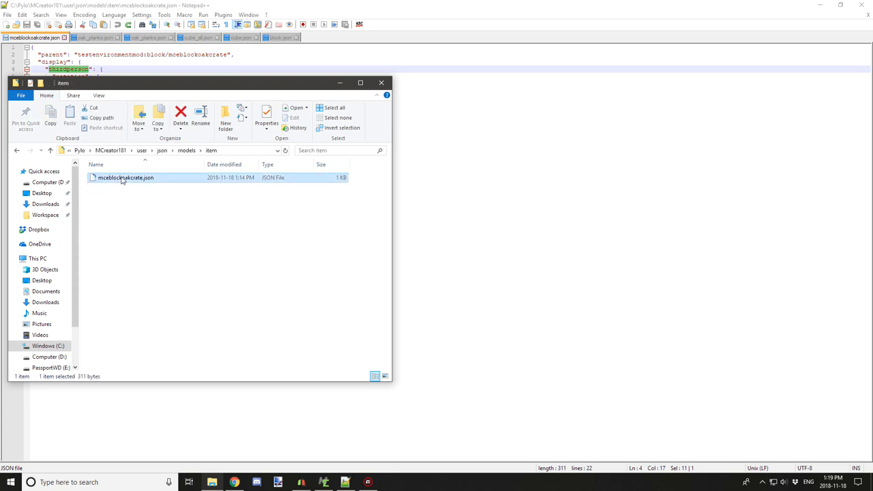
click(381, 84)
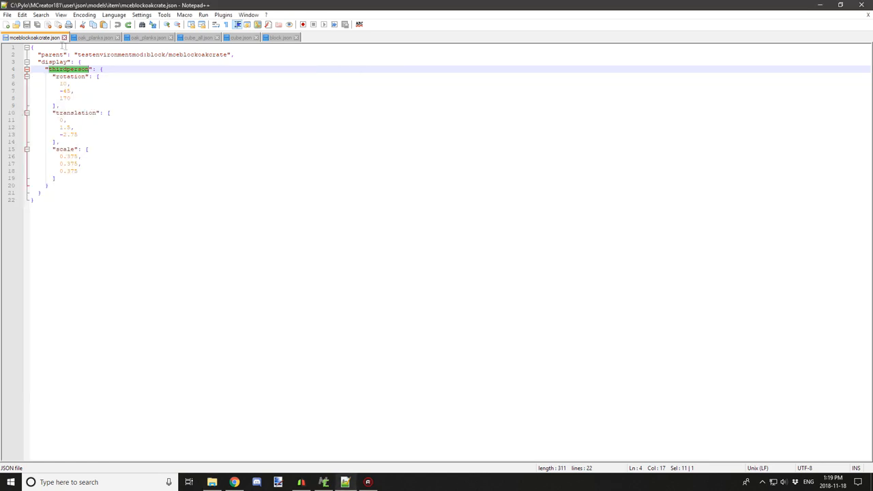
Step: Review the crate item model's display settings in the editor before testing in Minecraft
click(77, 134)
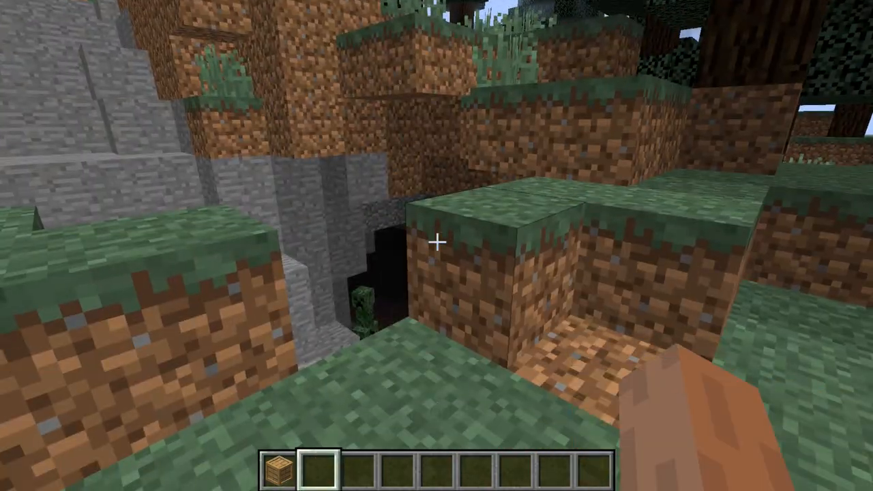
Step: Add Oak Wood Planks to the hotbar and place them beside the Oak Crate for comparison
key(e)
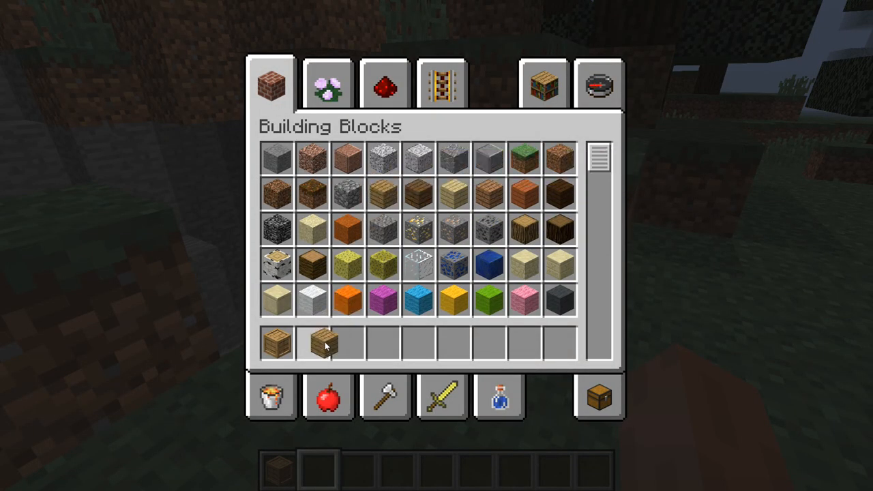
key(Escape)
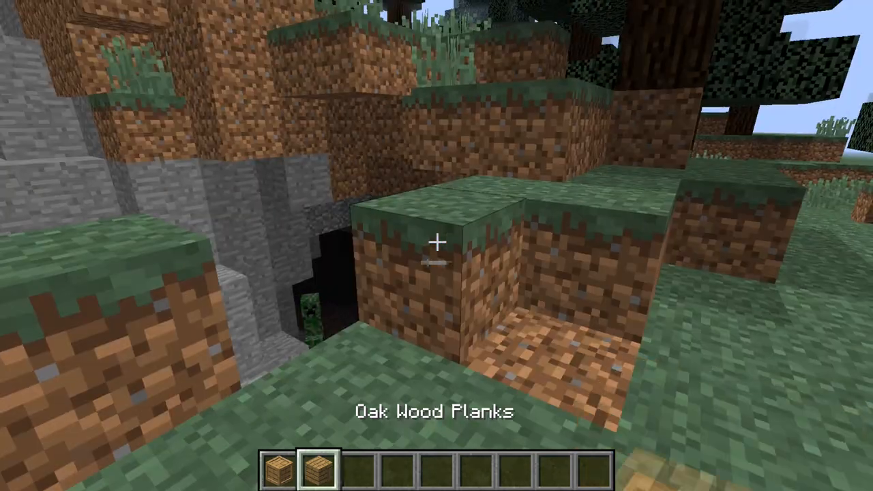
key(1)
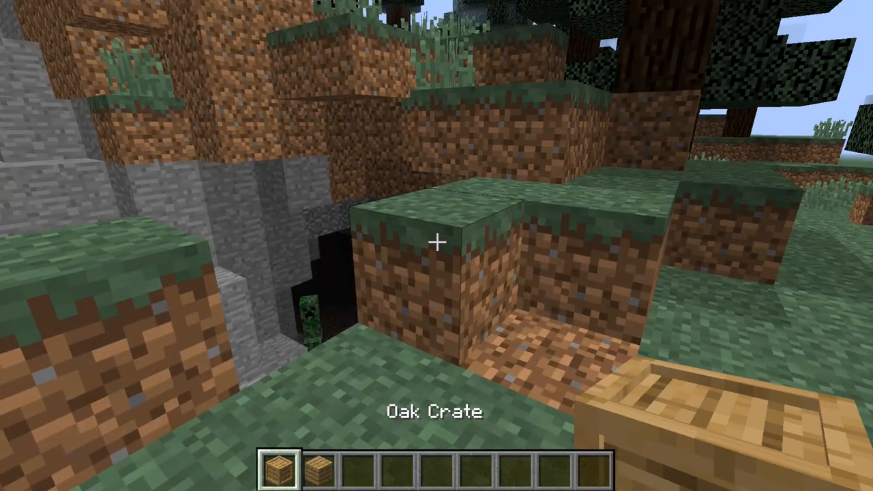
key(2)
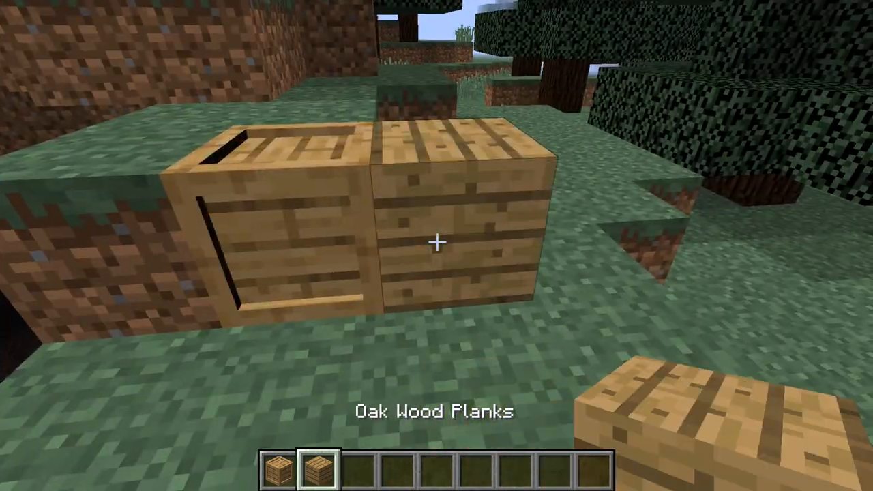
click(436, 244)
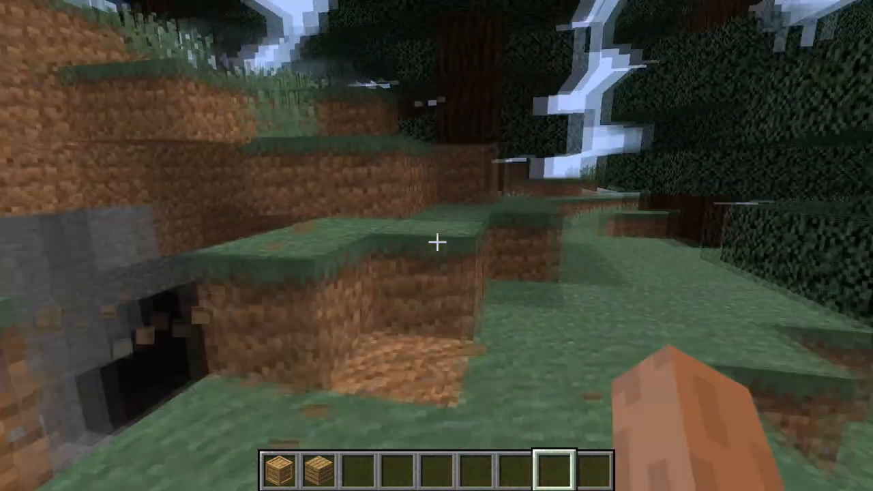
Step: Remove the Oak Wood Planks from the hotbar, leaving only the Oak Crate
key(2)
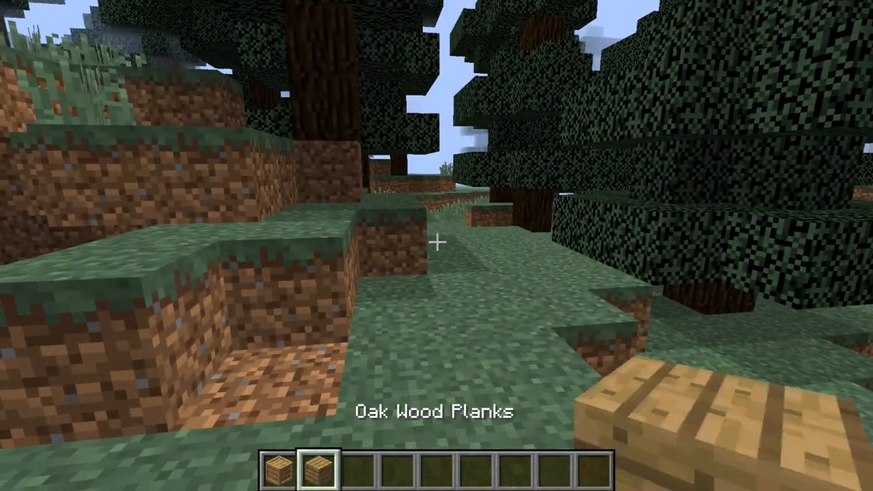
key(e)
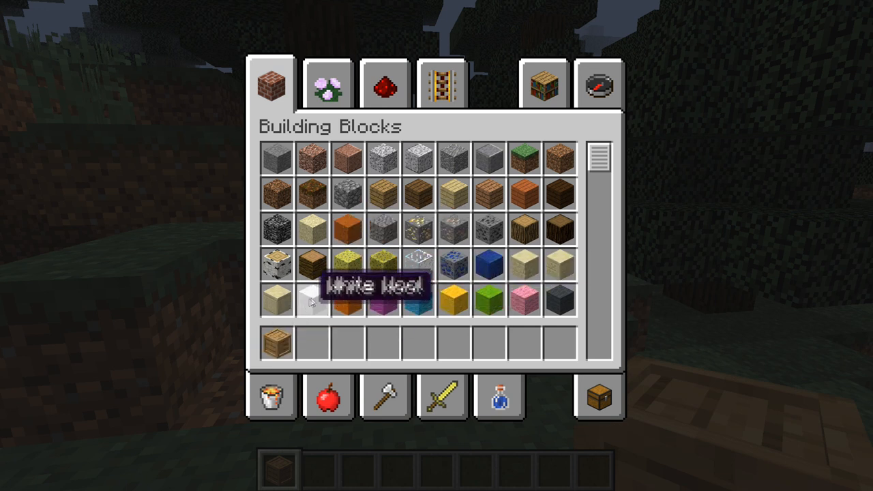
key(Escape)
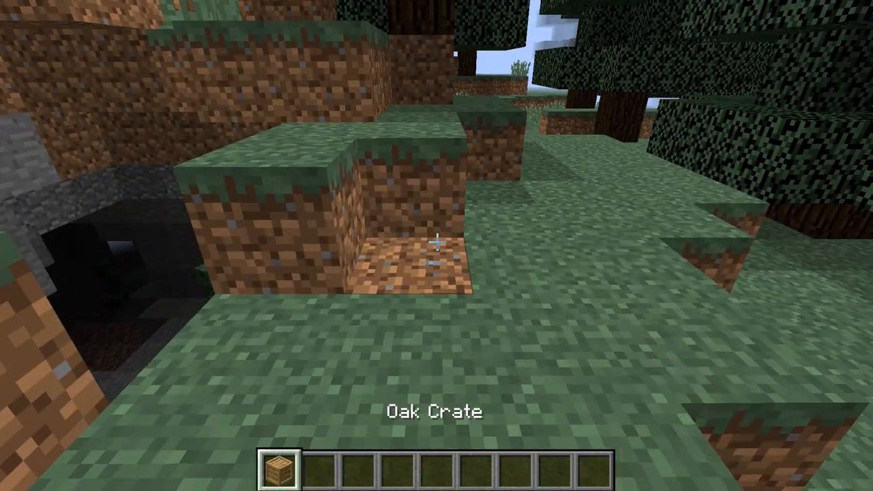